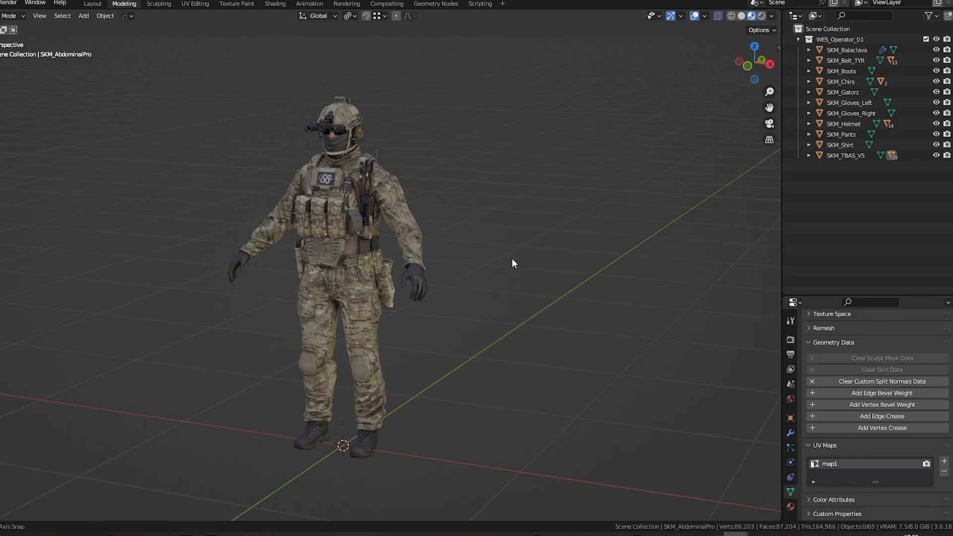
# Step: Add a cube beside the soldier and confirm its mesh data lists one UV map named UVMap
pyautogui.moveTo(512, 264); pyautogui.dragTo(462, 258)
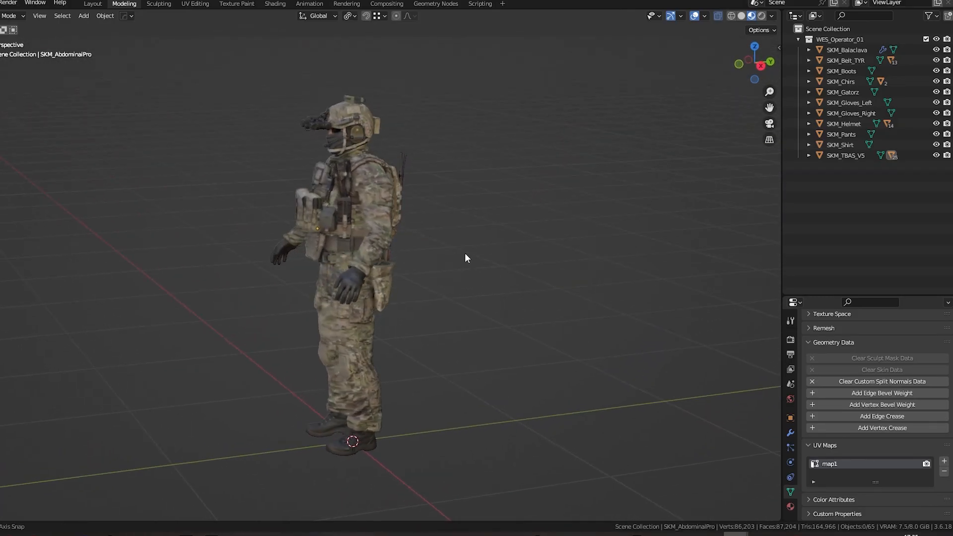
pyautogui.moveTo(465, 259); pyautogui.dragTo(520, 286)
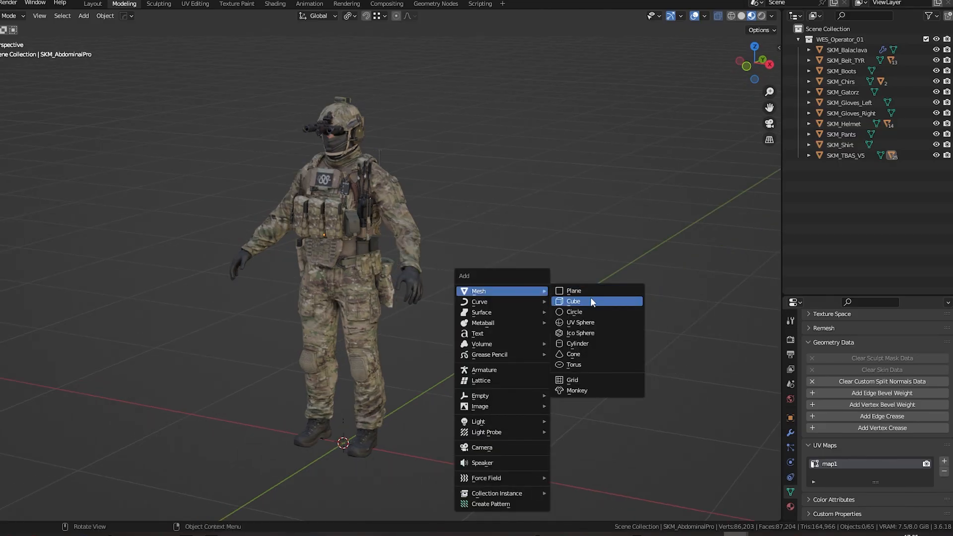
pyautogui.click(573, 302)
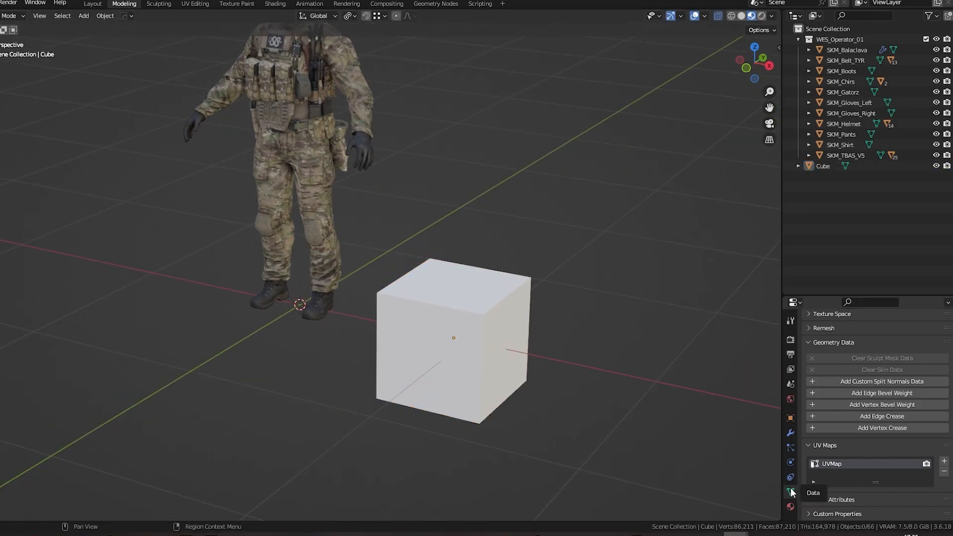
pyautogui.click(453, 311)
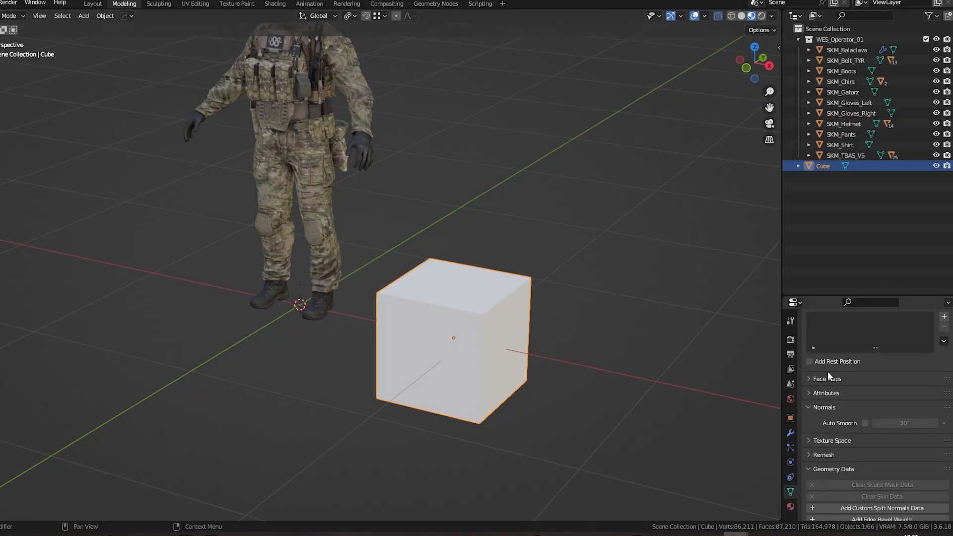
pyautogui.scroll(-3)
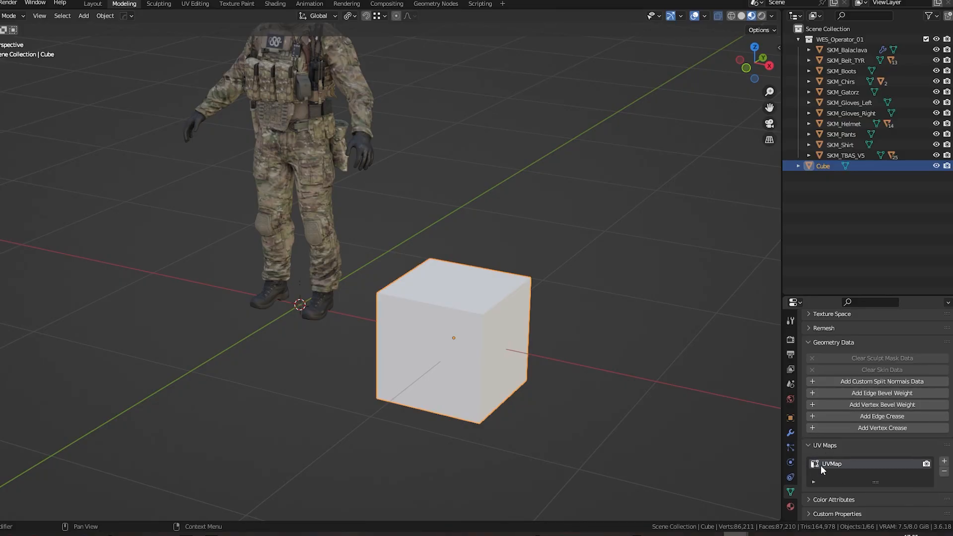
pyautogui.moveTo(837, 471)
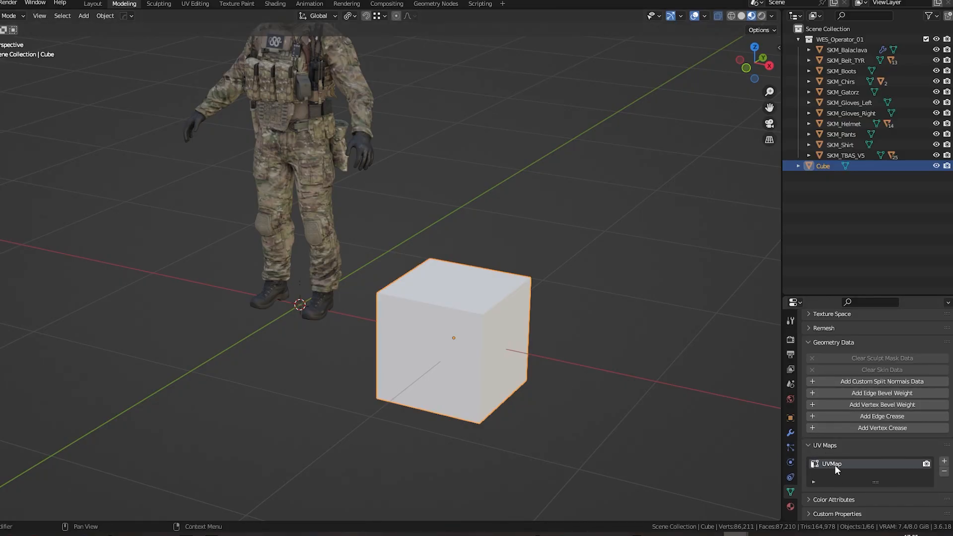
pyautogui.moveTo(818, 473)
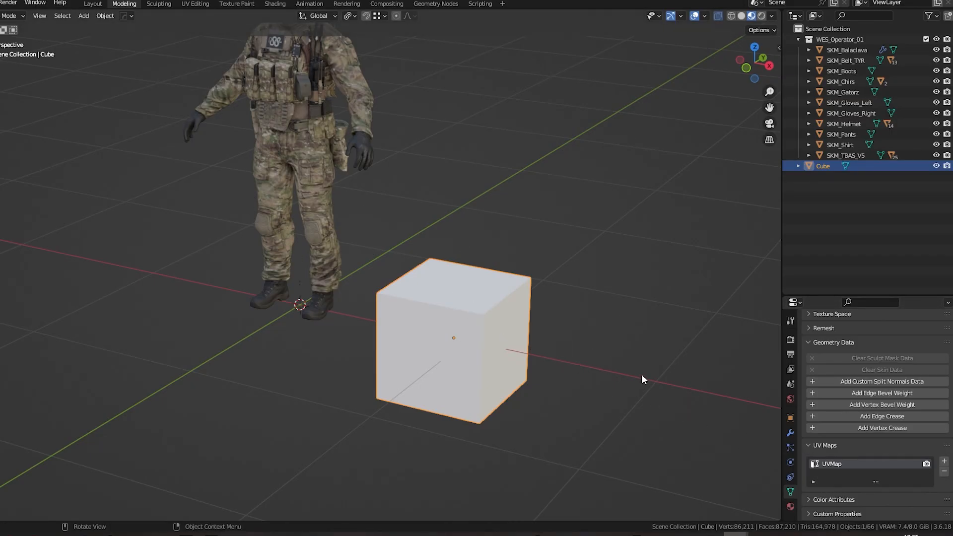
pyautogui.moveTo(535, 320)
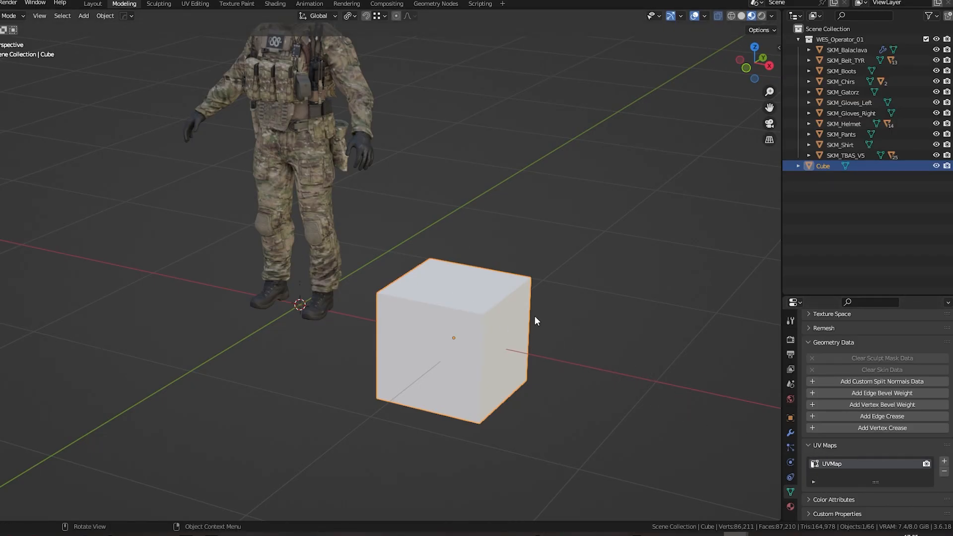
pyautogui.moveTo(546, 321)
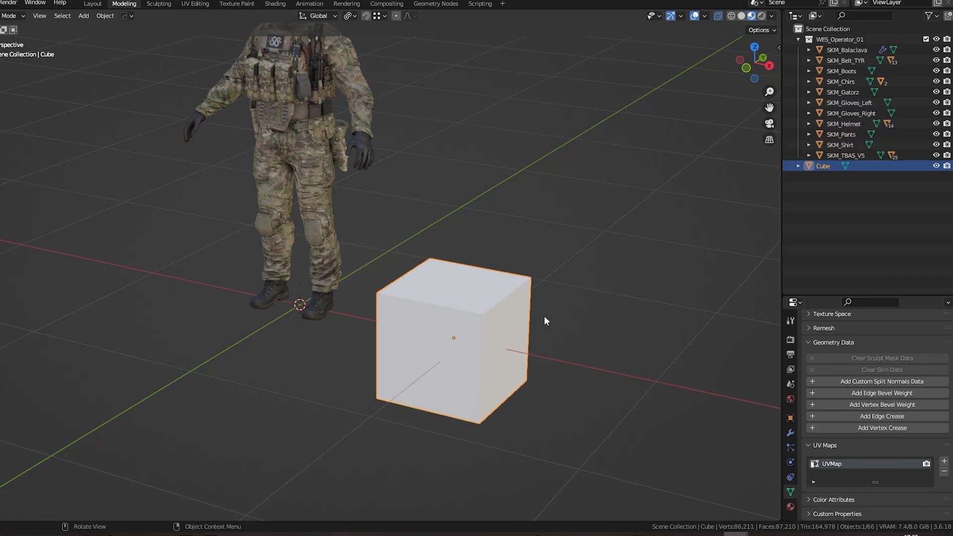
pyautogui.click(570, 318)
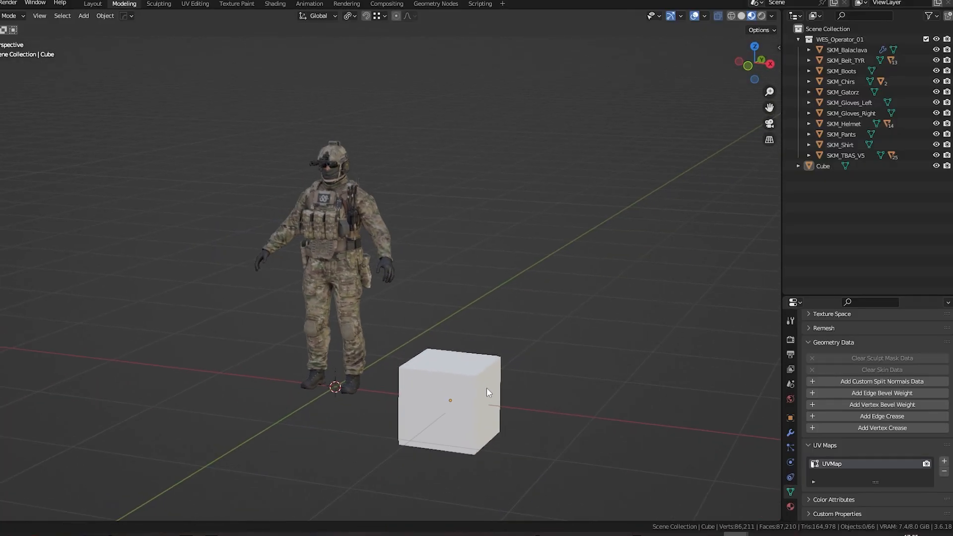
# Step: Delete the test cube and inspect a gear piece and the dump pouch, whose UV maps differ (UVMap vs map1)
pyautogui.click(450, 400)
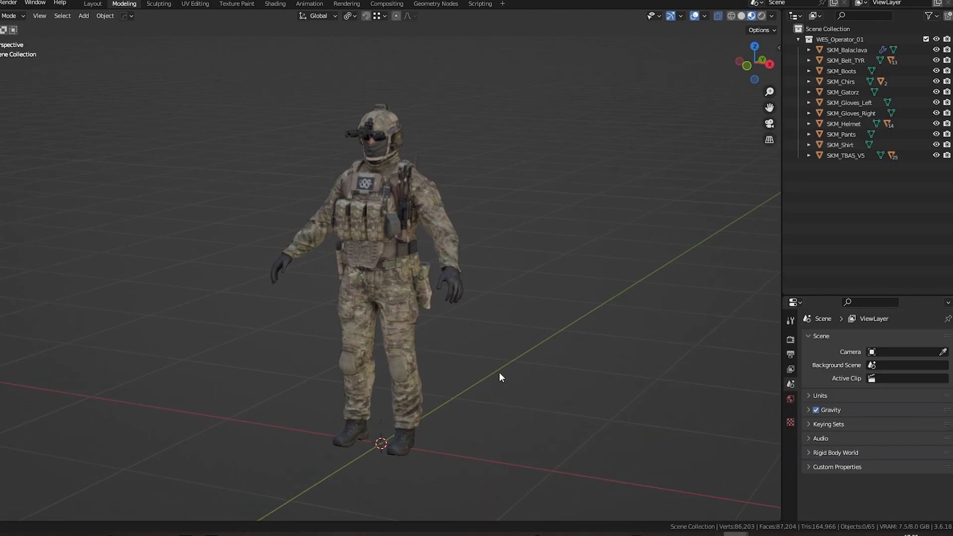
pyautogui.moveTo(501, 377); pyautogui.dragTo(510, 372)
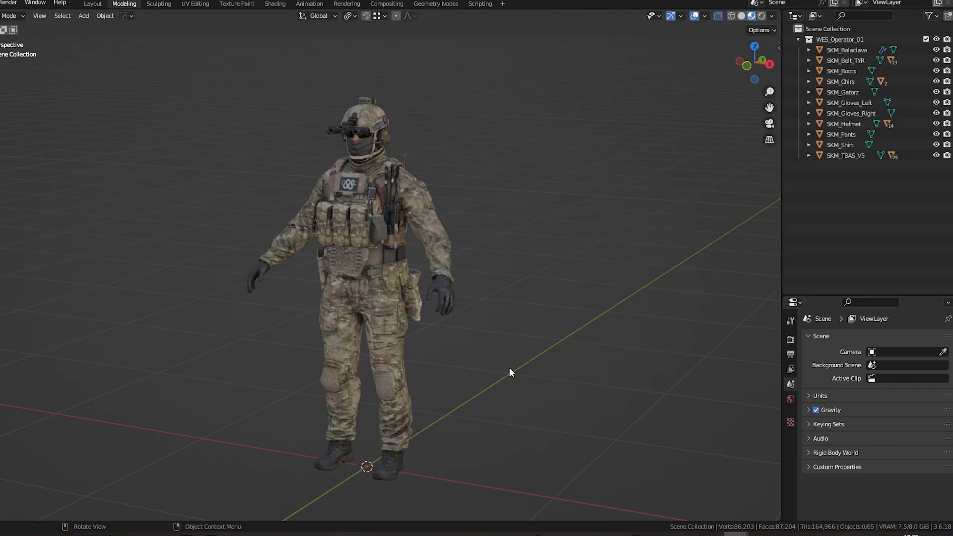
pyautogui.click(841, 145)
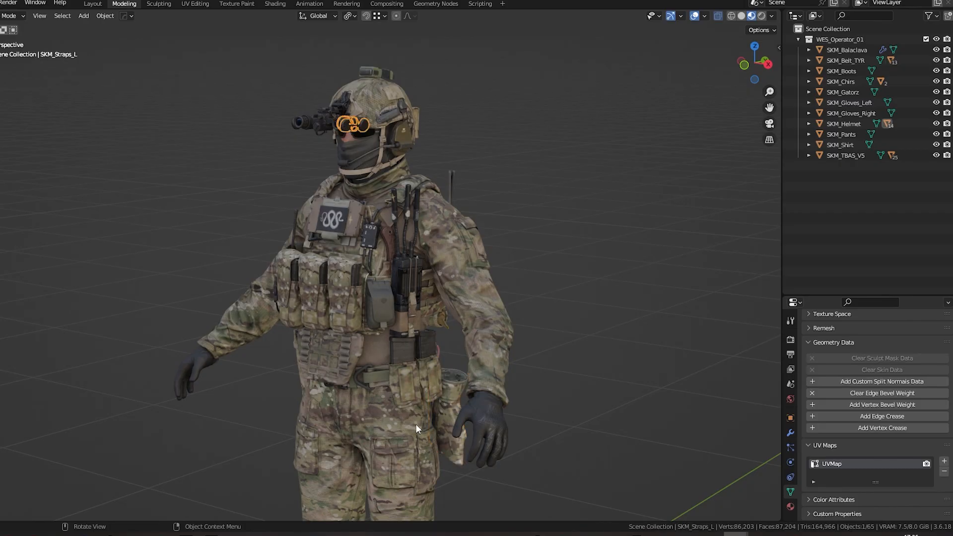
pyautogui.moveTo(477, 453)
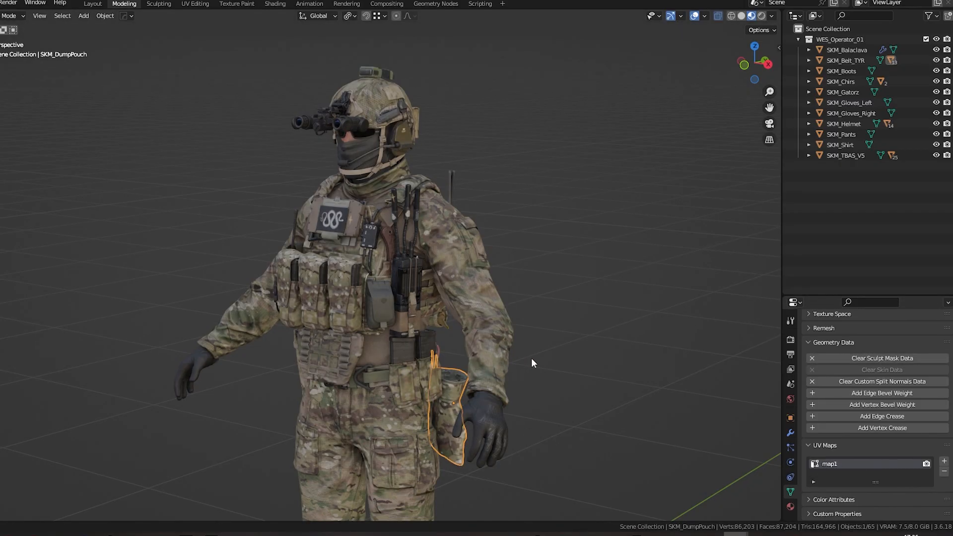
pyautogui.moveTo(533, 364); pyautogui.dragTo(405, 353)
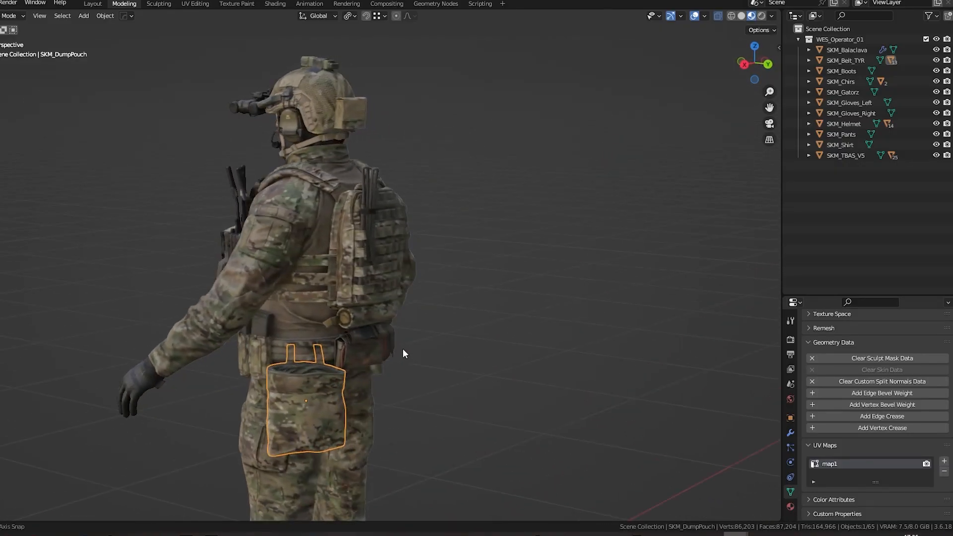
# Step: Close in on the helmet so only its pieces remain in view
pyautogui.moveTo(404, 354); pyautogui.dragTo(407, 333)
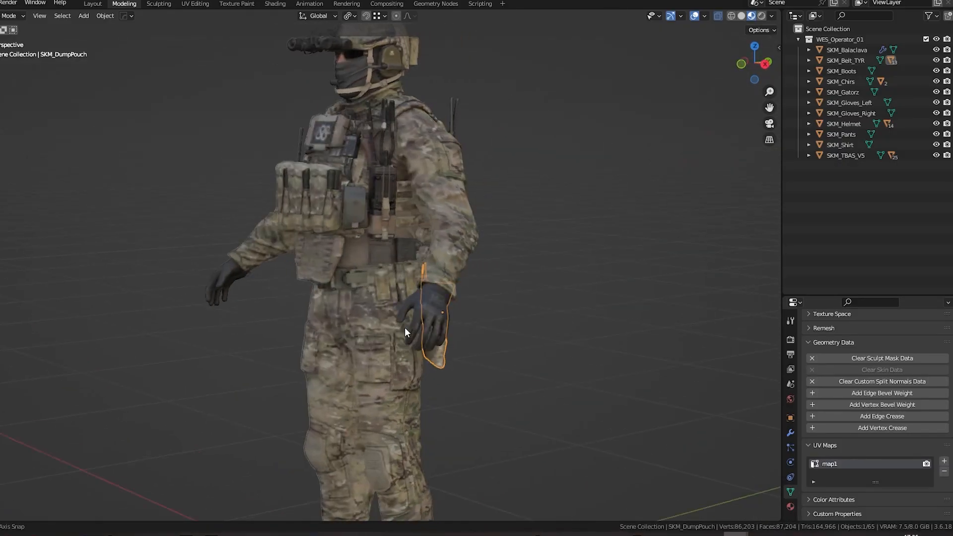
pyautogui.moveTo(407, 332); pyautogui.dragTo(367, 335)
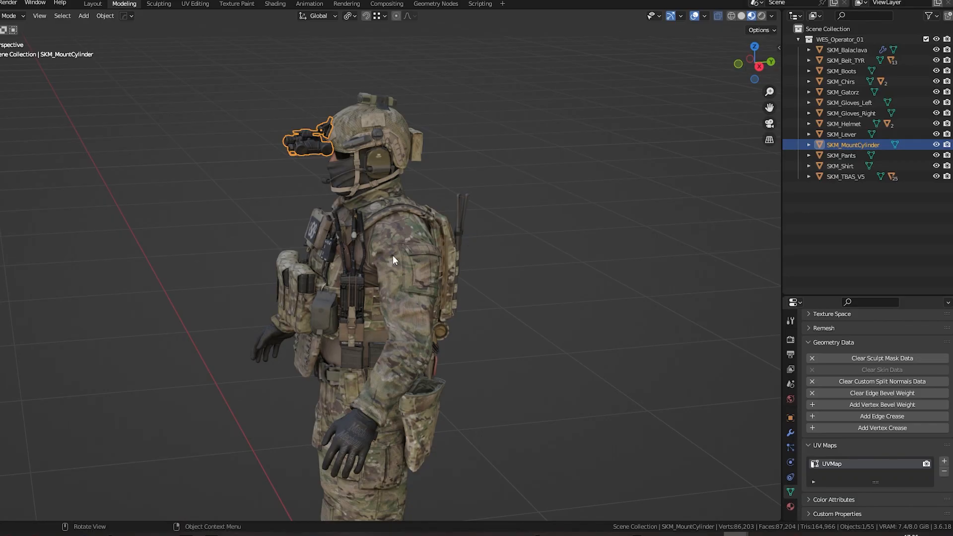
pyautogui.moveTo(392, 260); pyautogui.dragTo(435, 329)
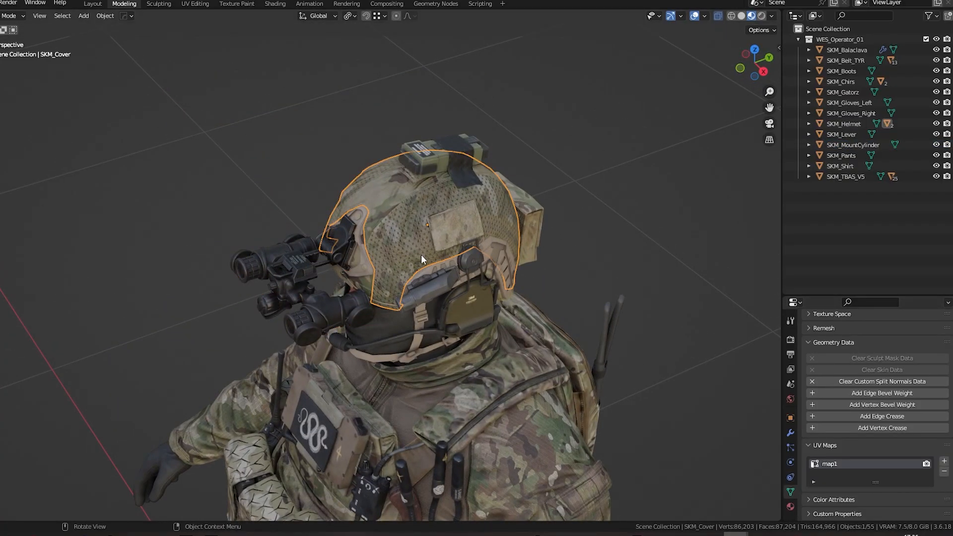
pyautogui.moveTo(464, 352)
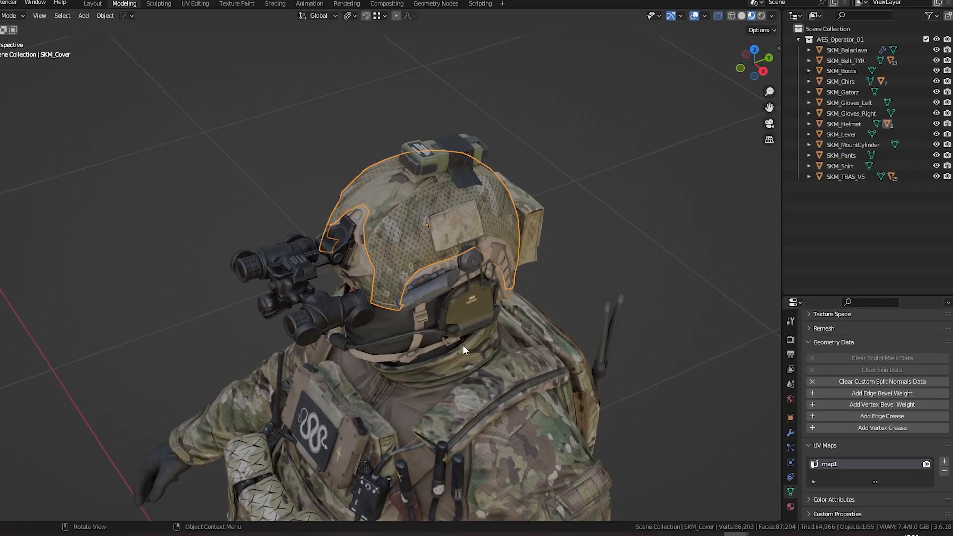
pyautogui.moveTo(462, 349); pyautogui.dragTo(639, 423)
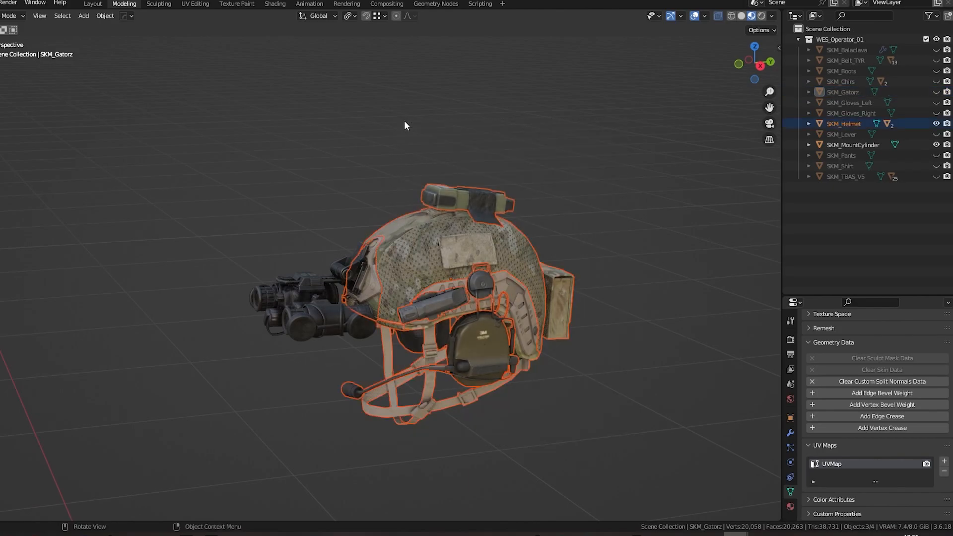
pyautogui.moveTo(441, 271)
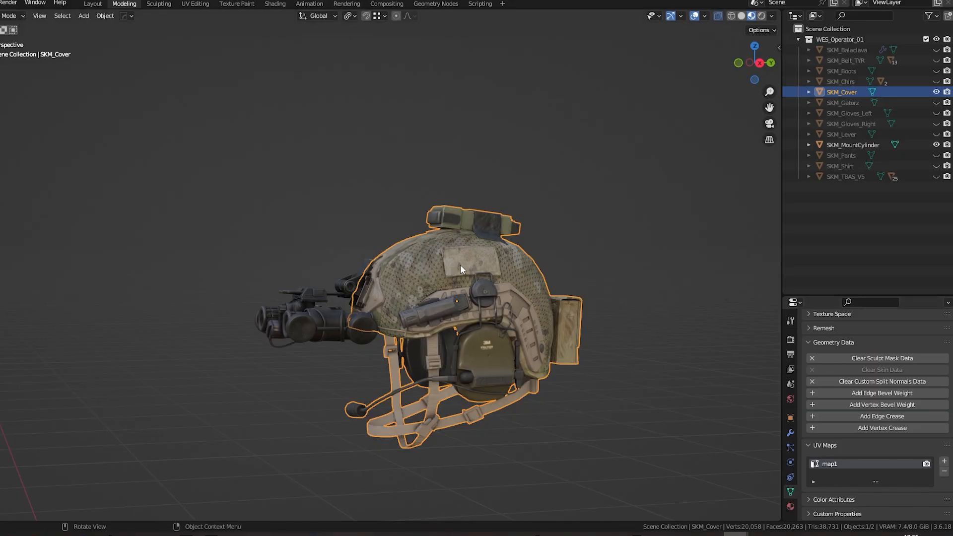
pyautogui.moveTo(334, 341)
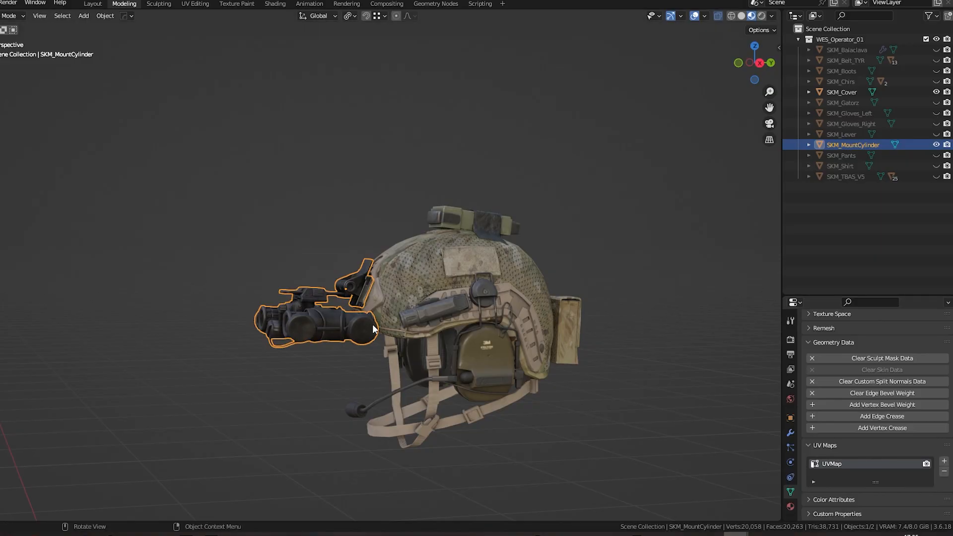
# Step: Join SKM_MountCylinder into SKM_Cover and confirm the result carries both map1 and UVMap
pyautogui.click(843, 91)
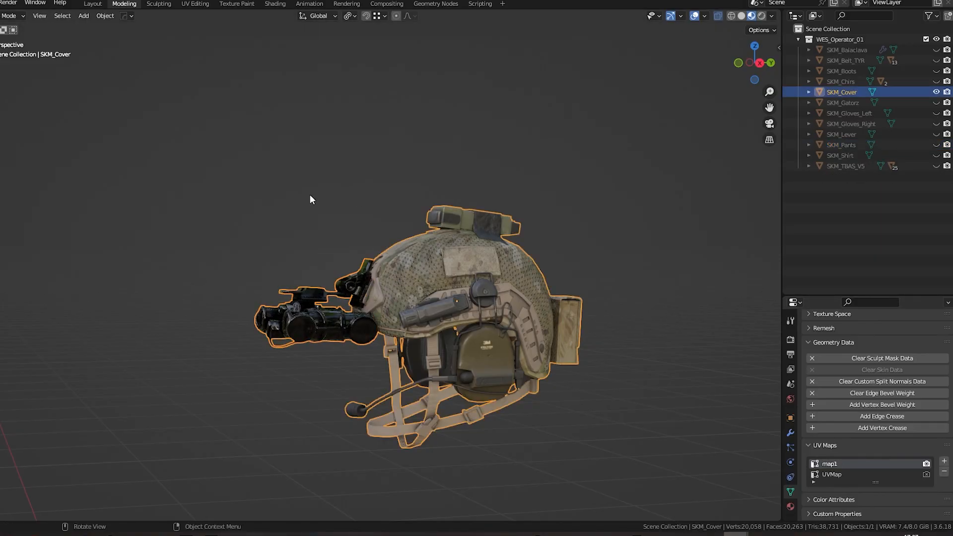
pyautogui.moveTo(310, 200); pyautogui.dragTo(338, 310)
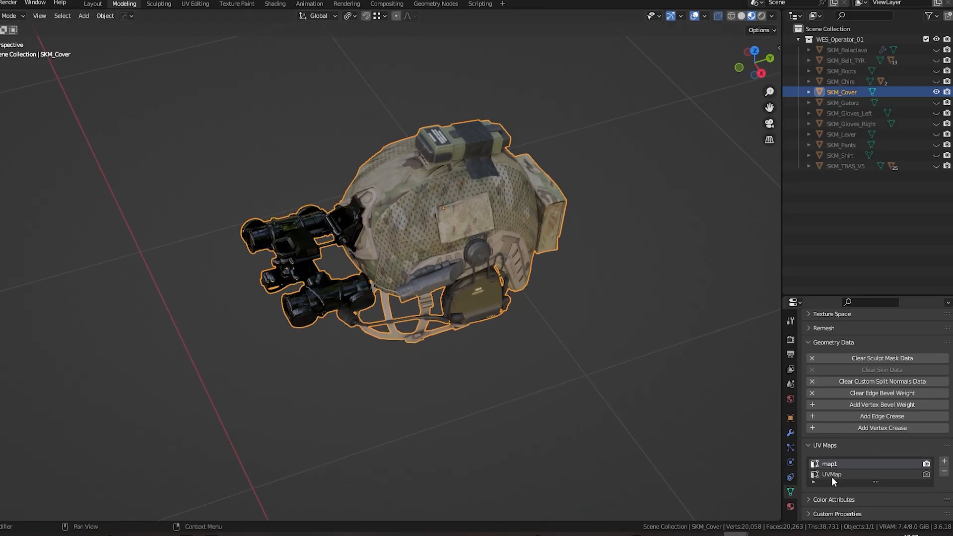
pyautogui.click(849, 464)
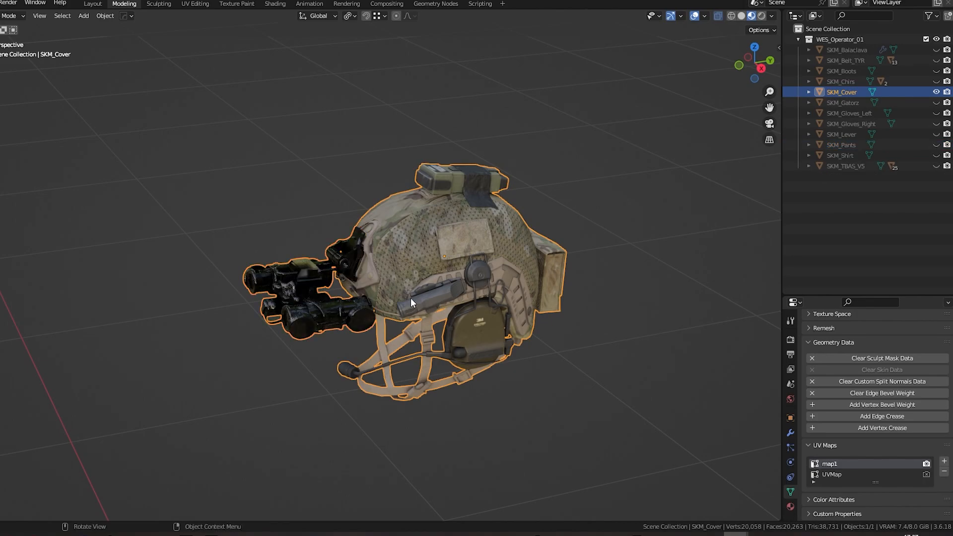
pyautogui.moveTo(413, 303); pyautogui.dragTo(365, 183)
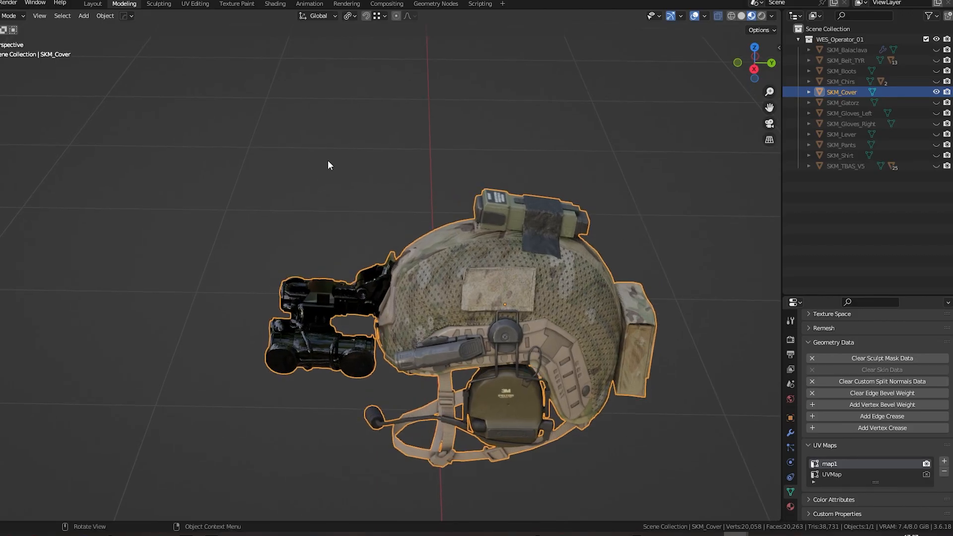
# Step: Separate the goggle geometry from SKM_Cover into its own object, SKM_Cover.001
pyautogui.press('Tab')
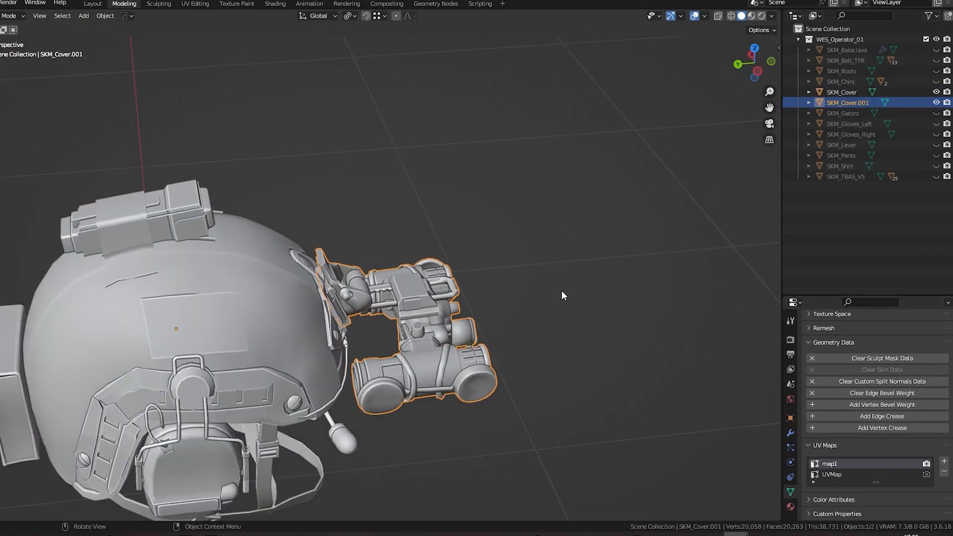
# Step: Compare the UV map names of SKM_Cover and the separated goggles piece SKM_Cover.001
pyautogui.moveTo(562, 296); pyautogui.dragTo(343, 244)
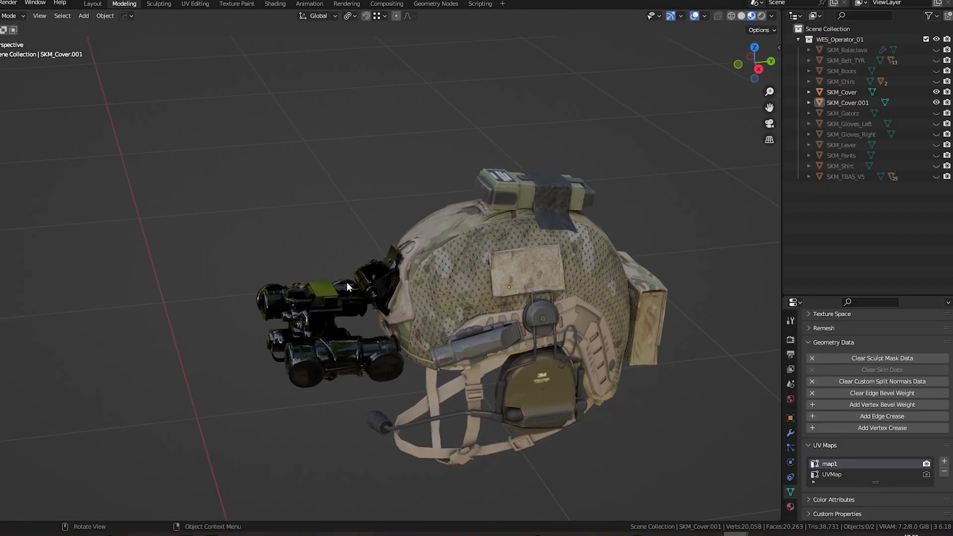
pyautogui.click(347, 286)
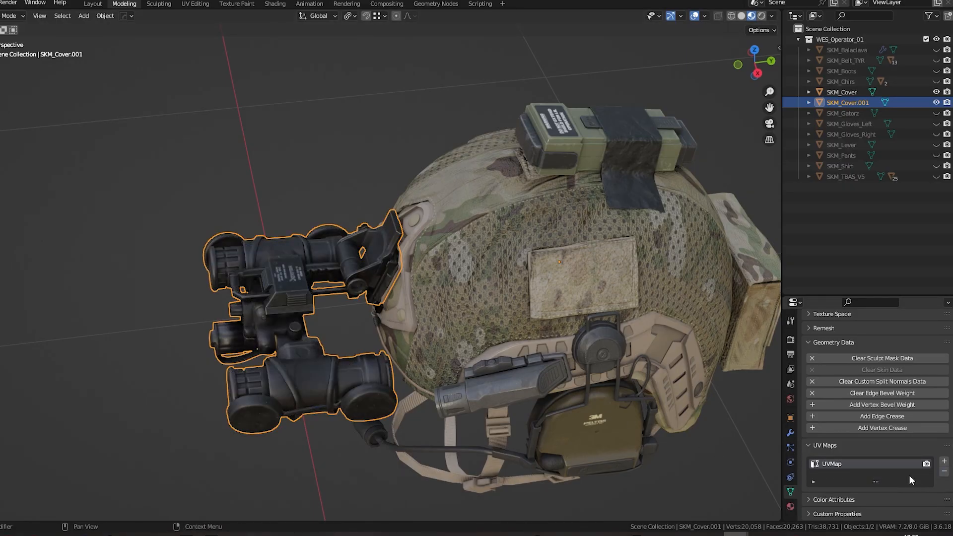
pyautogui.click(842, 92)
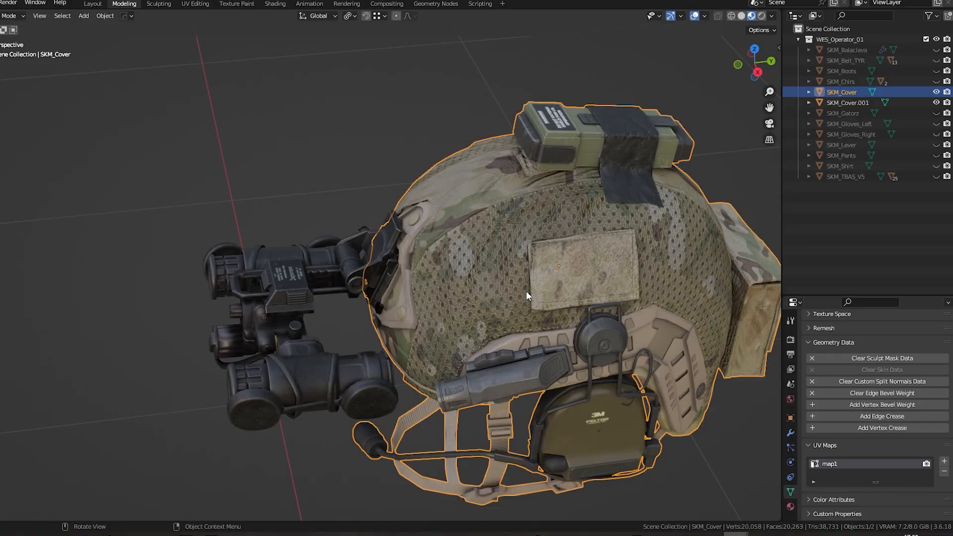
pyautogui.click(848, 102)
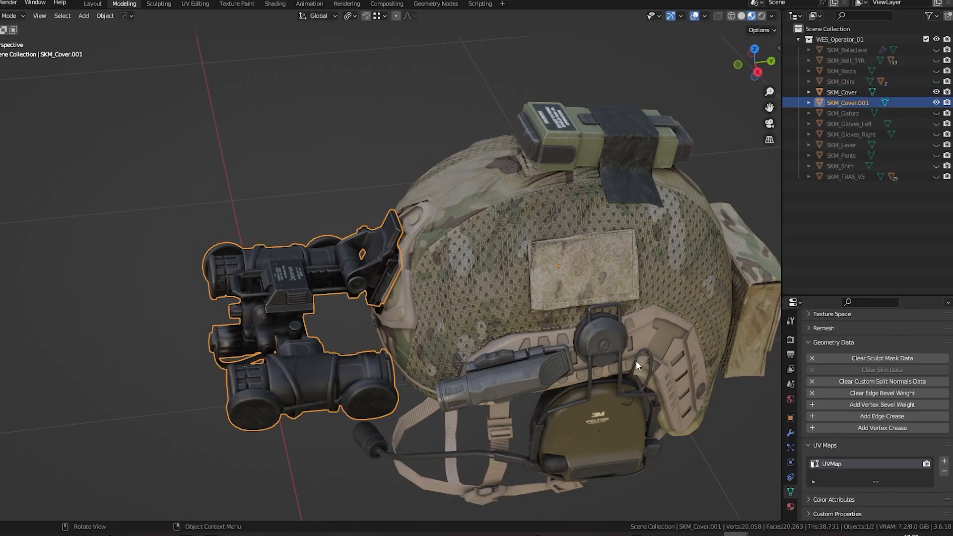
# Step: Rename SKM_Cover's UV map from map1 to UVMap and join SKM_Cover.001 back into it
pyautogui.click(843, 91)
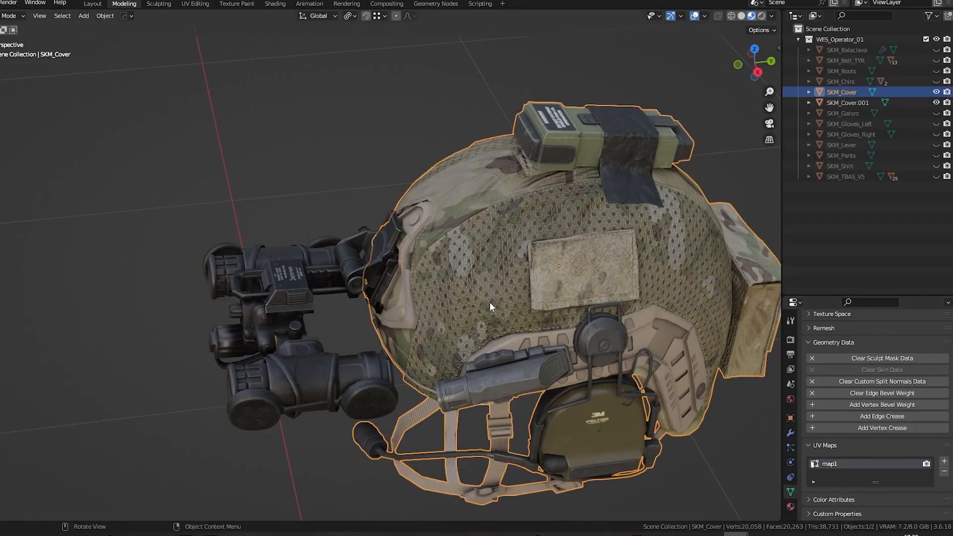
pyautogui.click(846, 103)
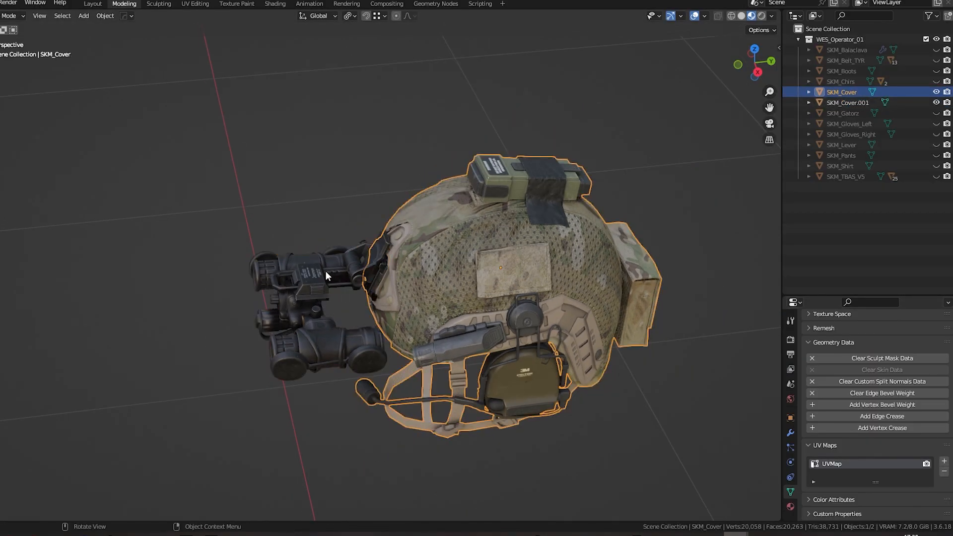
pyautogui.click(848, 102)
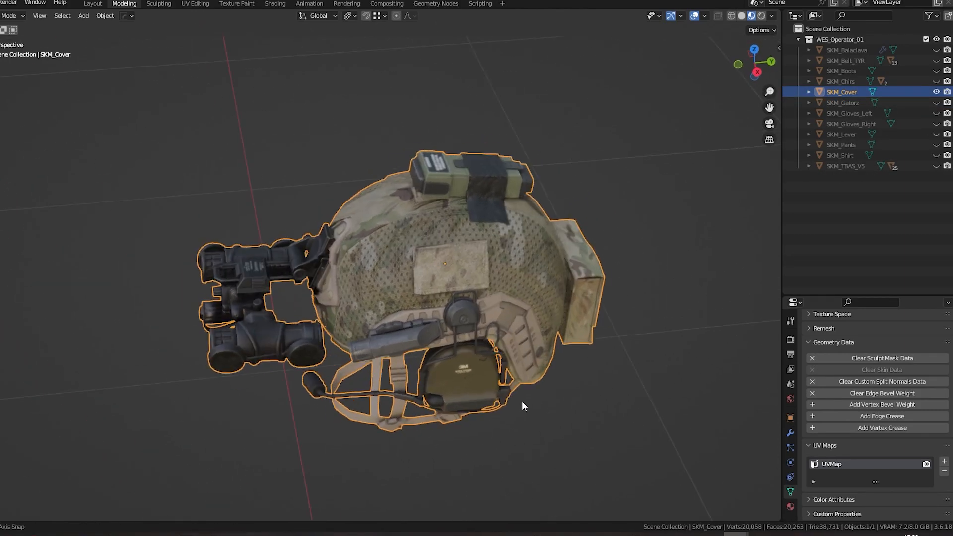
# Step: Bring the whole soldier back into view around the merged helmet
pyautogui.moveTo(523, 406); pyautogui.dragTo(319, 352)
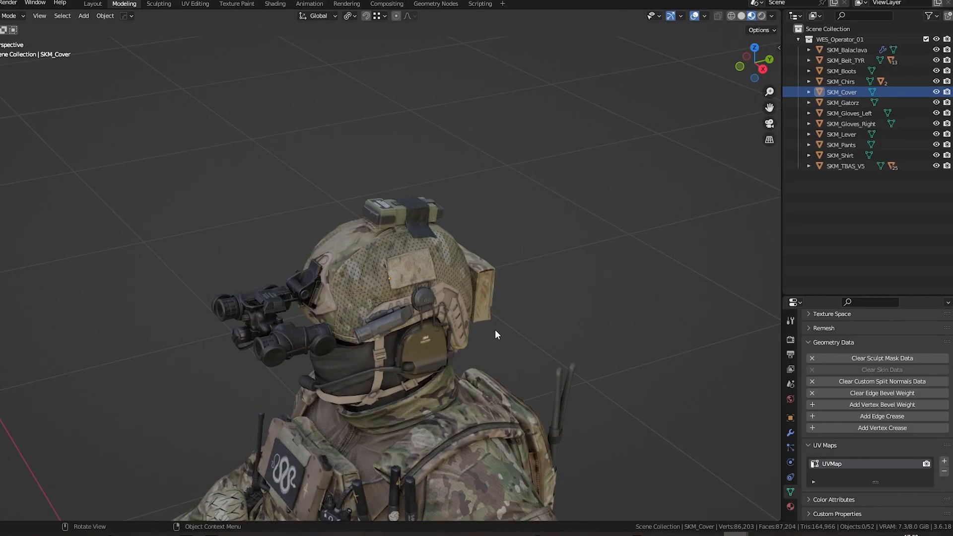
pyautogui.moveTo(495, 335); pyautogui.dragTo(462, 353)
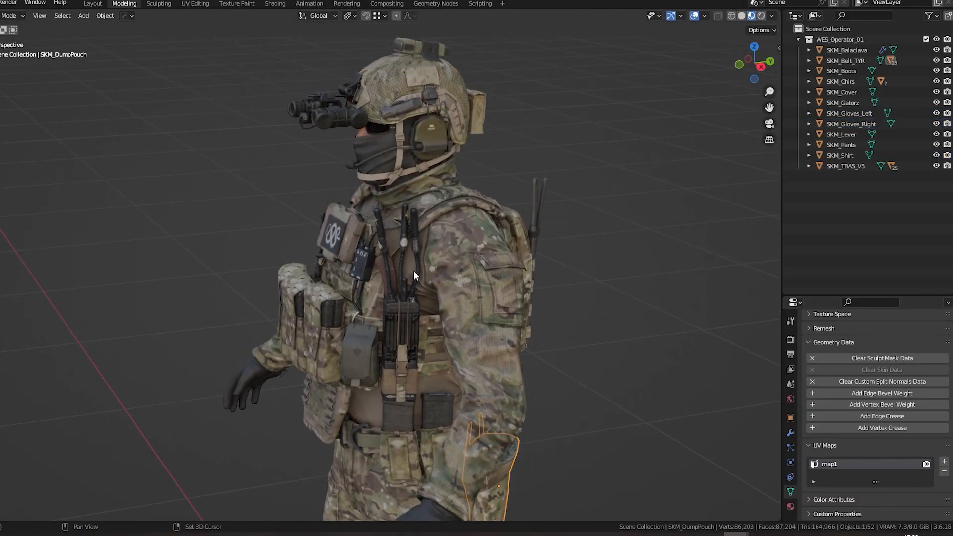
pyautogui.moveTo(416, 276); pyautogui.dragTo(337, 197)
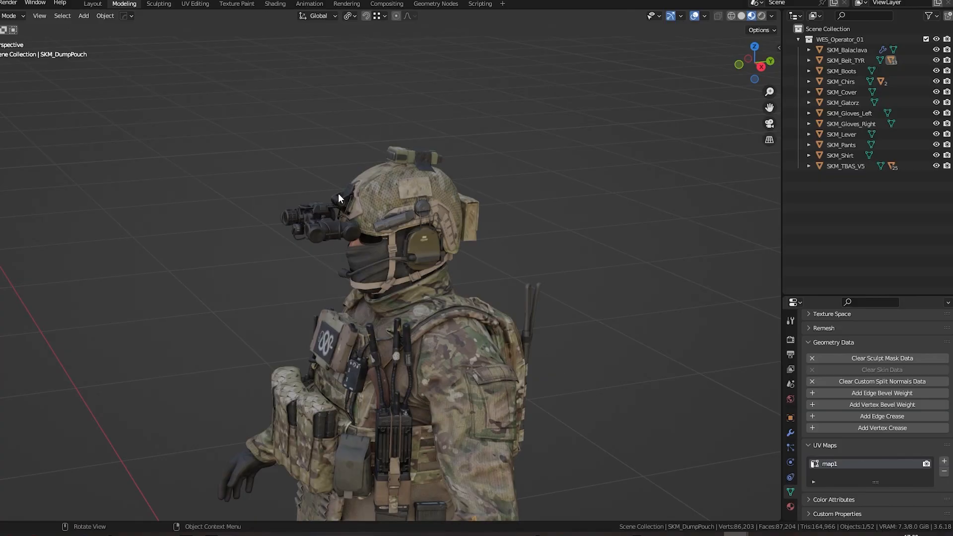
# Step: Check the helmet, balaclava and belt, which list UVMap, against parts still on map1
pyautogui.click(843, 92)
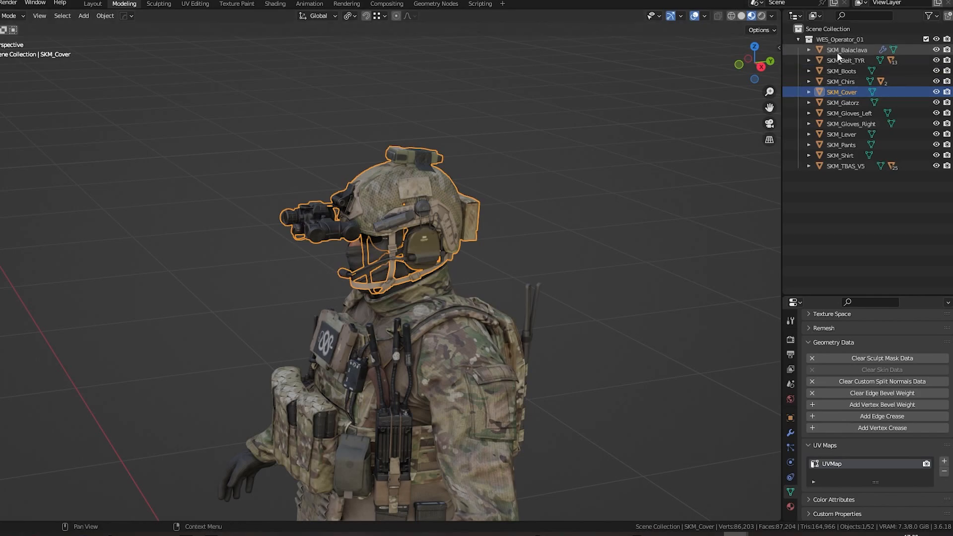
pyautogui.click(844, 50)
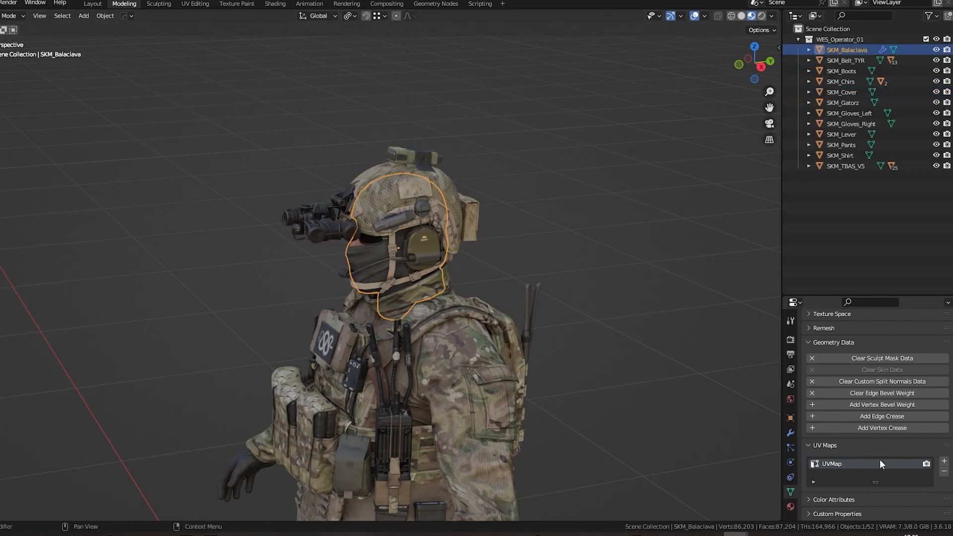
pyautogui.click(847, 60)
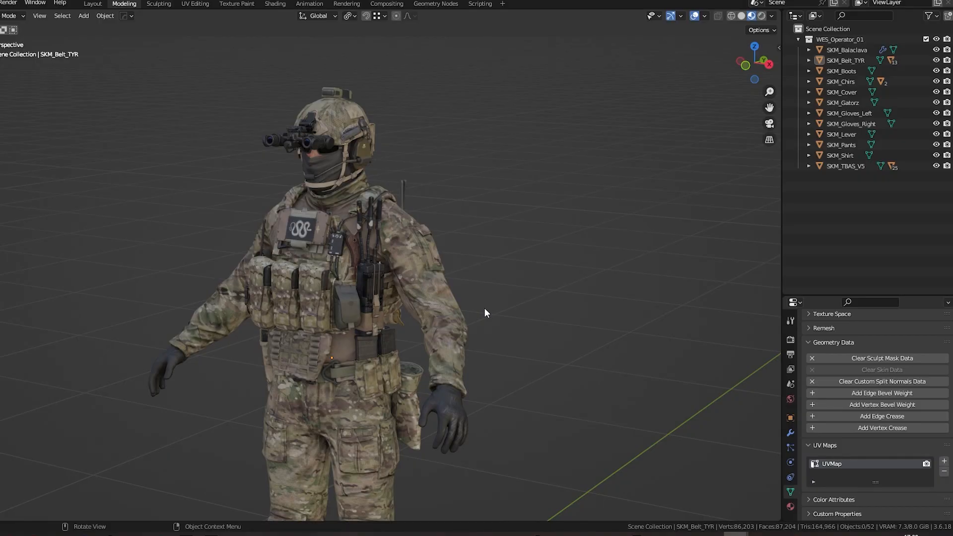
pyautogui.moveTo(482, 12)
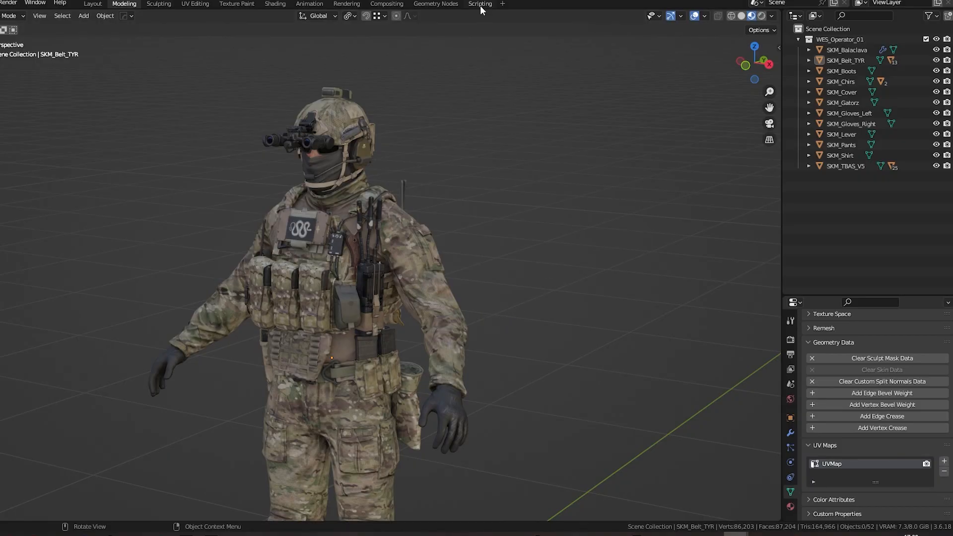
pyautogui.moveTo(481, 9)
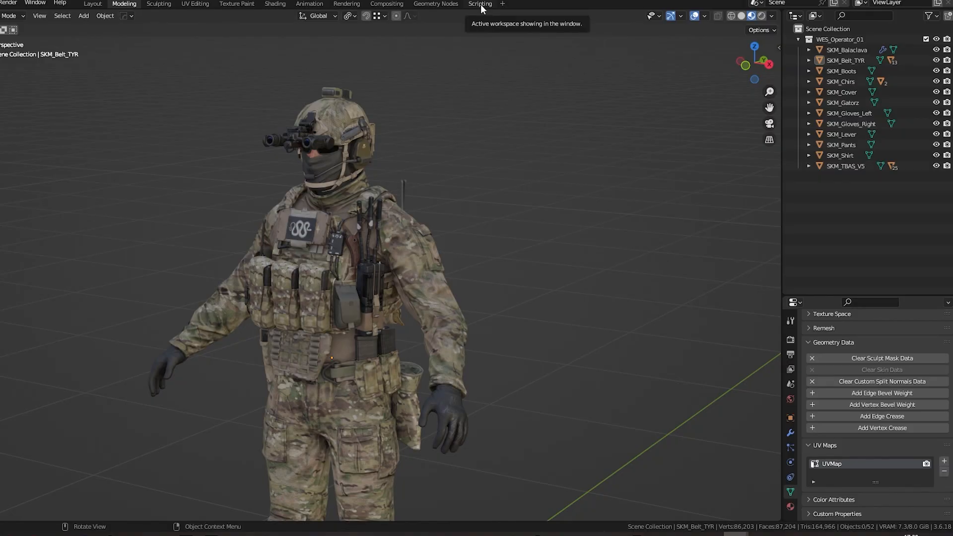
# Step: Switch to the Scripting workspace and select every part of the soldier
pyautogui.click(481, 4)
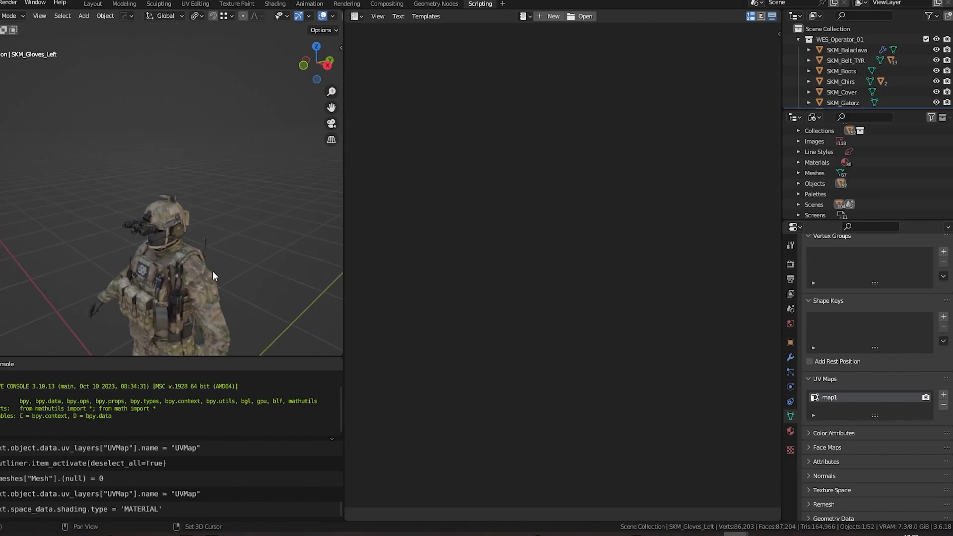
pyautogui.click(842, 92)
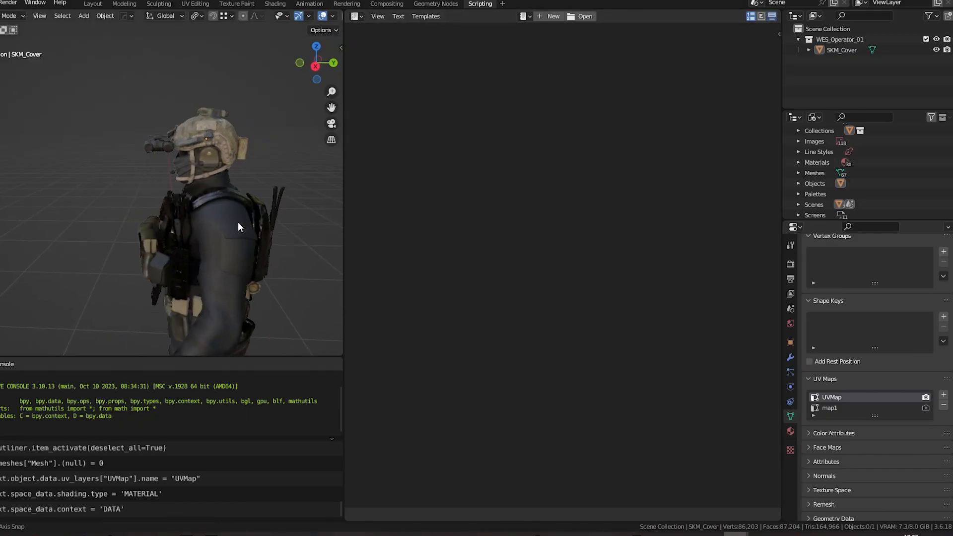
pyautogui.moveTo(238, 227); pyautogui.dragTo(301, 286)
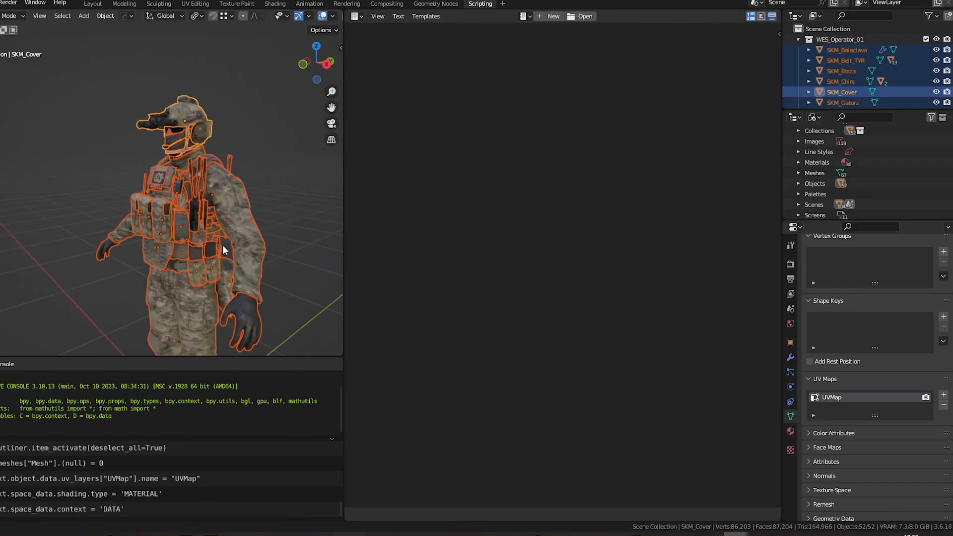
pyautogui.moveTo(224, 250); pyautogui.dragTo(292, 250)
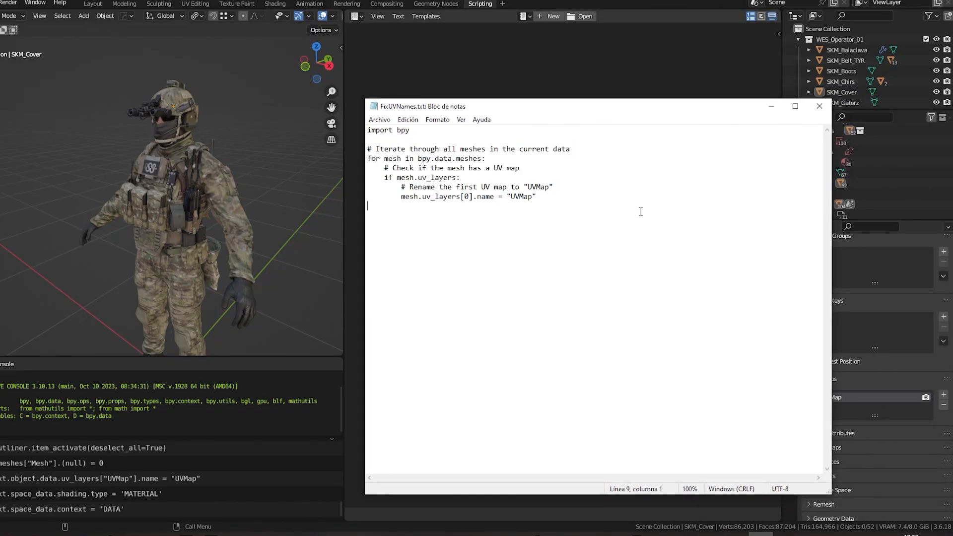
# Step: Copy the UV-renaming script from Notepad into a new Blender text block
pyautogui.press('ctrl+a')
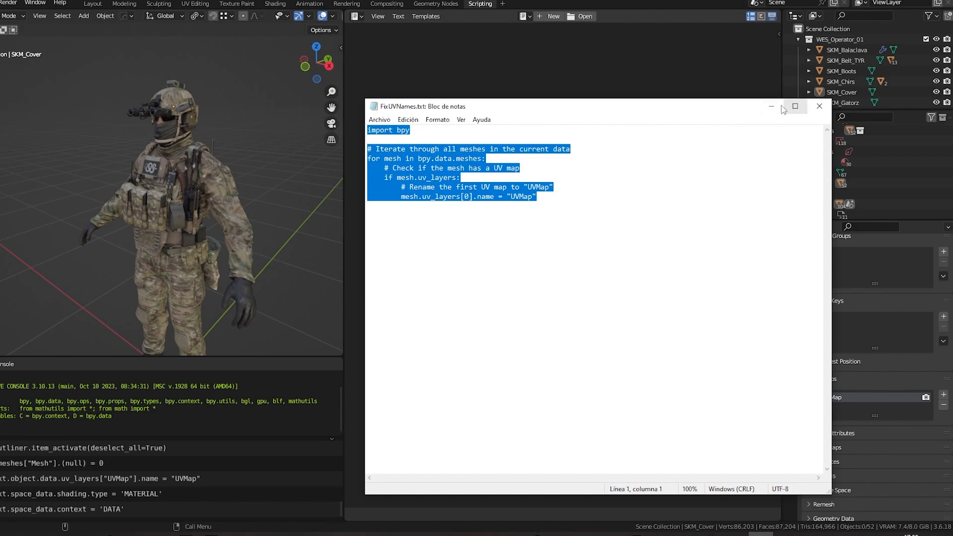
pyautogui.click(821, 106)
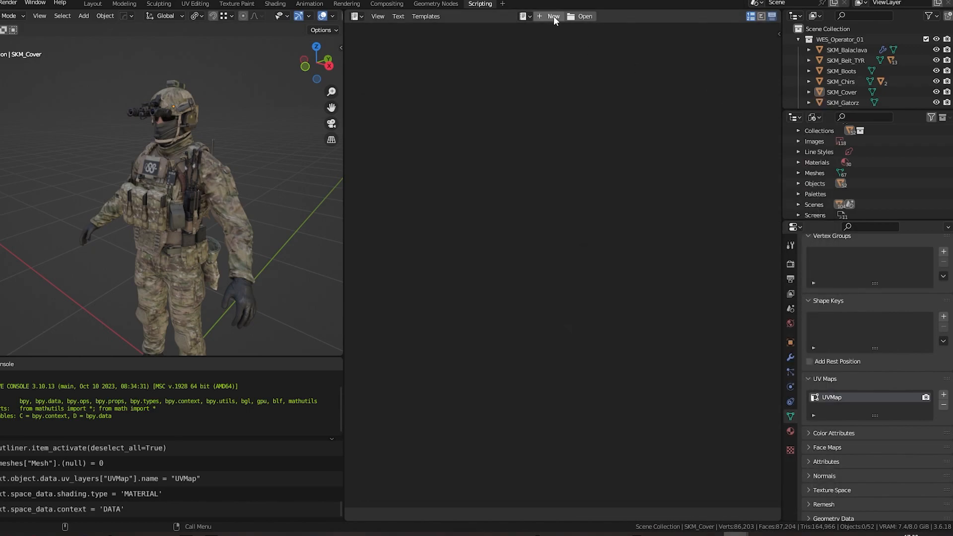
pyautogui.click(553, 16)
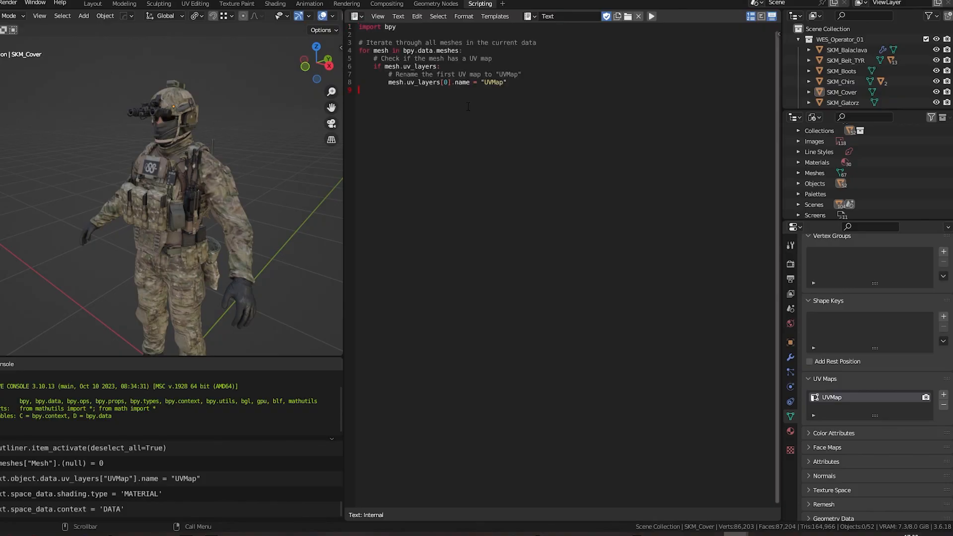
pyautogui.moveTo(650, 16)
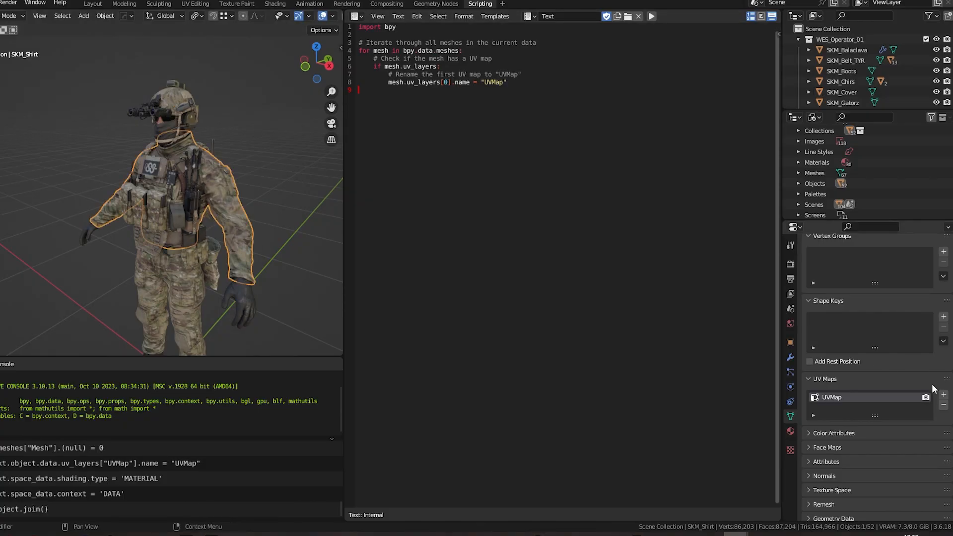
# Step: Run the script, select all parts and join them into one object, SKM_Cover
pyautogui.click(248, 310)
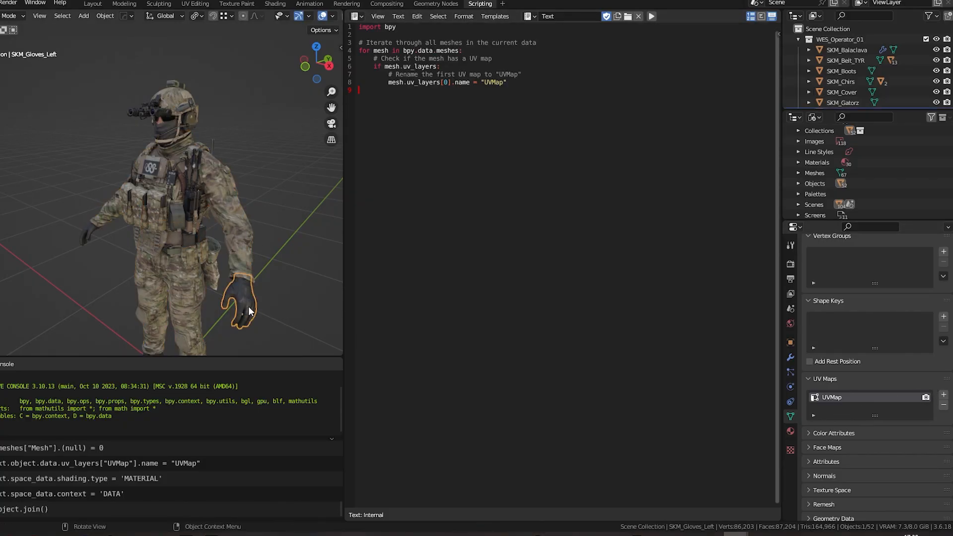
pyautogui.click(177, 216)
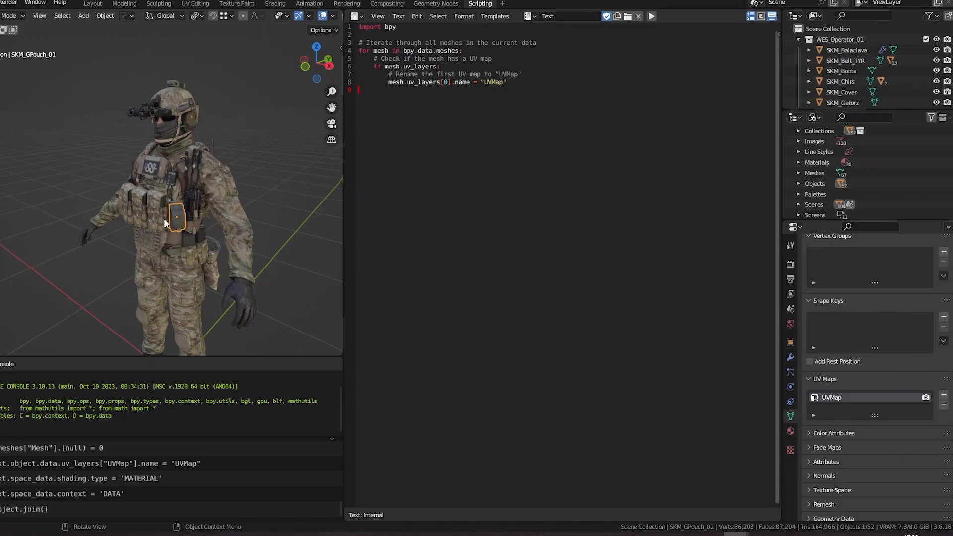
pyautogui.click(148, 168)
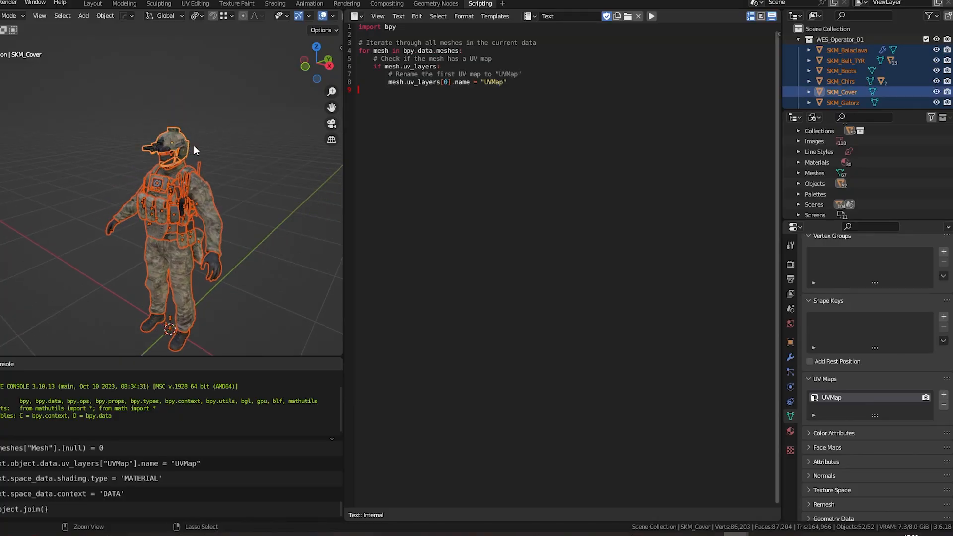
pyautogui.click(651, 16)
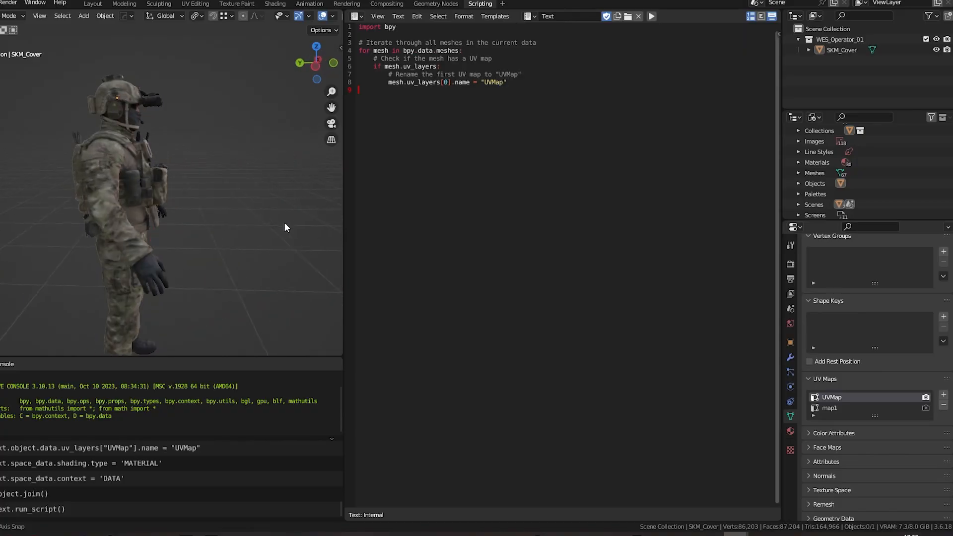
# Step: Export the joined soldier and import it into Marmoset Toolbag beside the original
pyautogui.moveTo(286, 227); pyautogui.dragTo(194, 217)
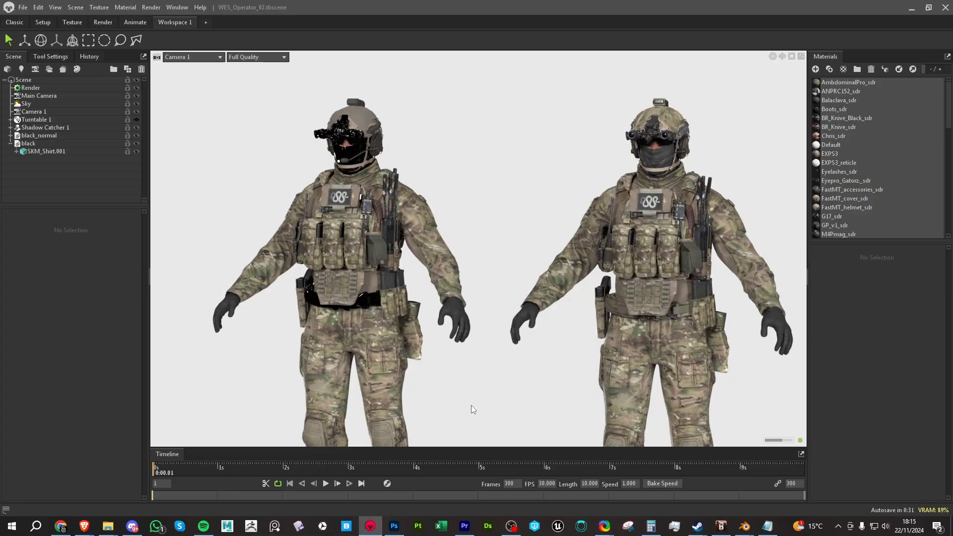
# Step: Select SKM_Shirt.001 and then SKM_Pants to compare the two soldiers, the left showing black patches
pyautogui.click(37, 151)
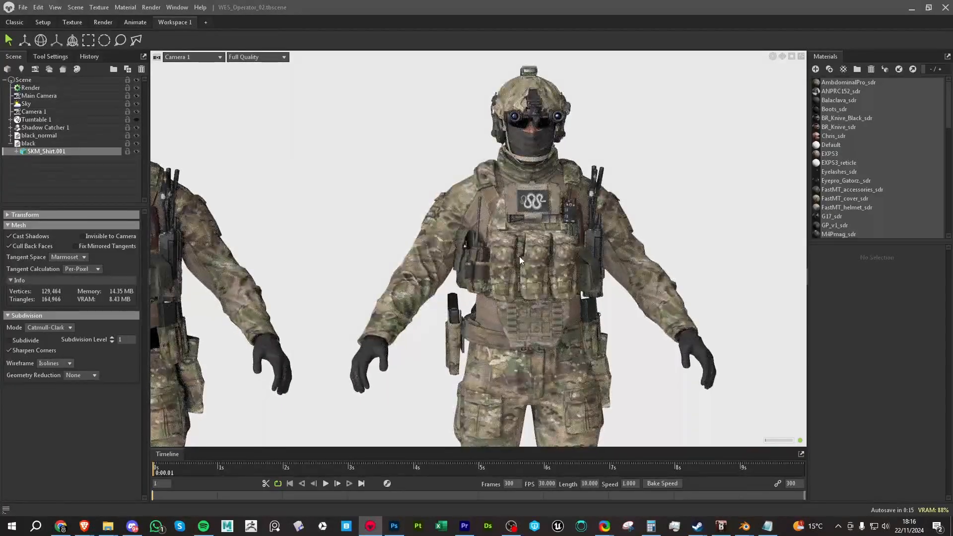
pyautogui.click(42, 143)
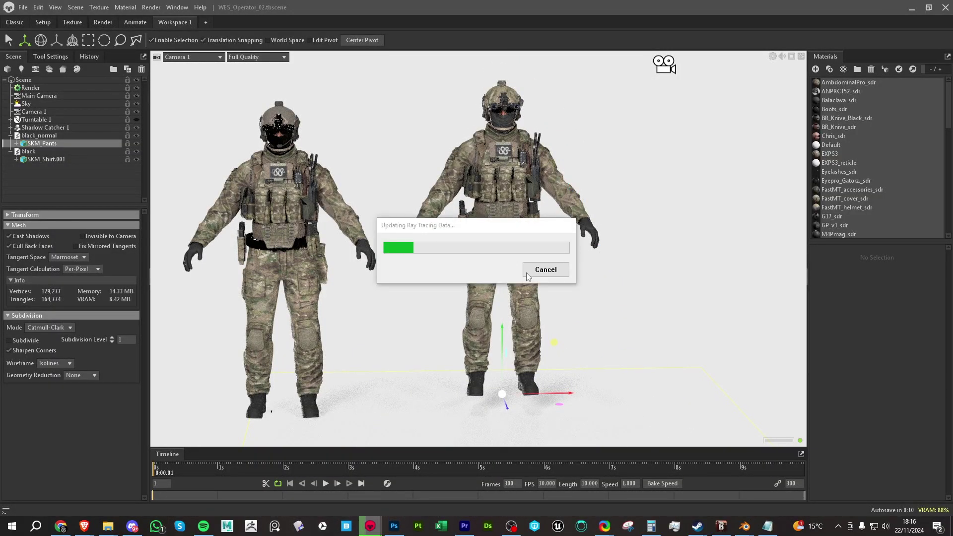
pyautogui.moveTo(527, 145)
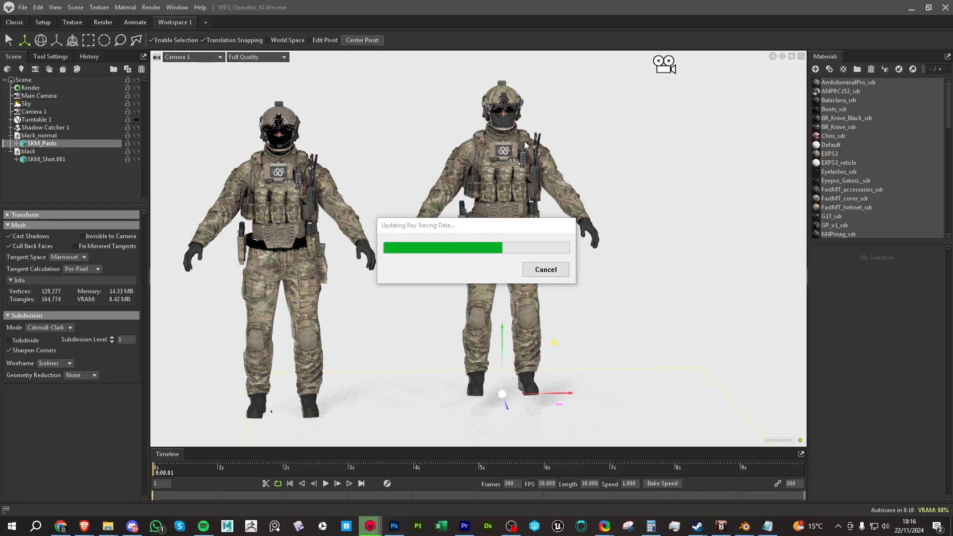